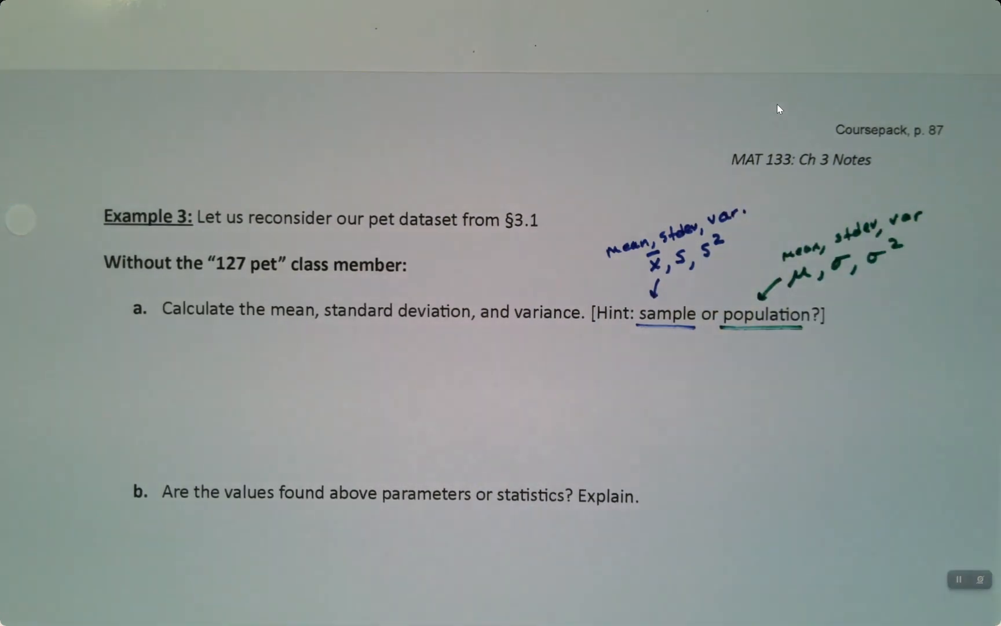
Step: Leave the document camera notes and bring the StatCrunch home page into view
scroll(up, 3)
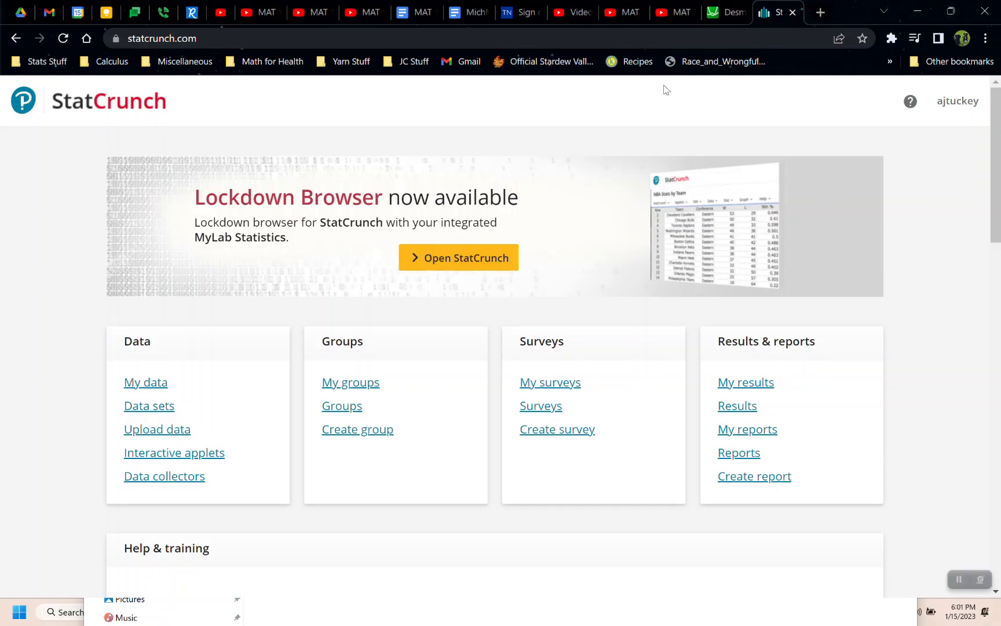
Step: Browse the shared data sets and search them for 'pet data'
click(148, 406)
text(pet data)
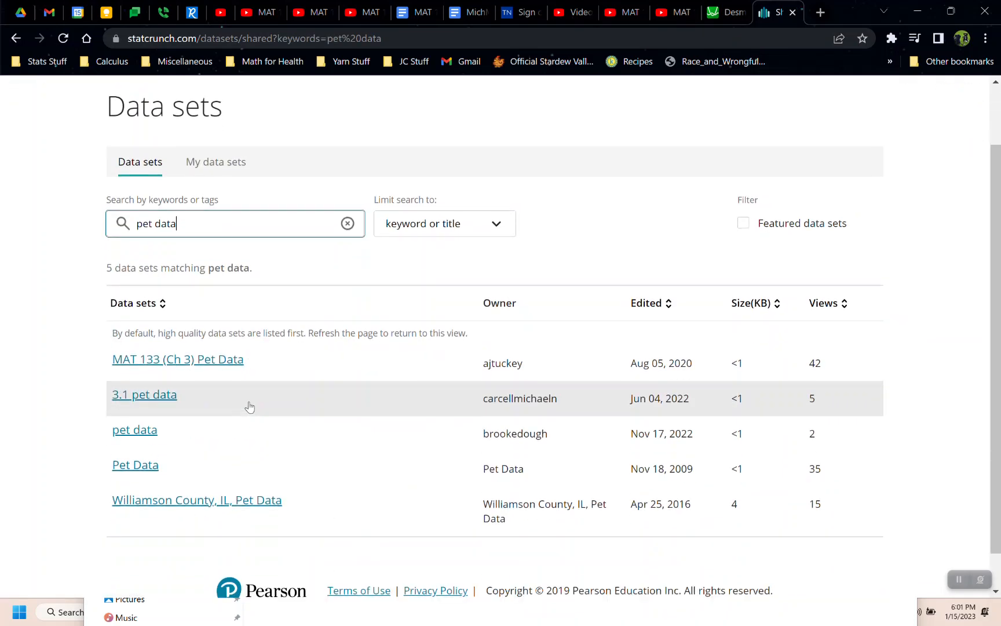
mouse_move(224, 365)
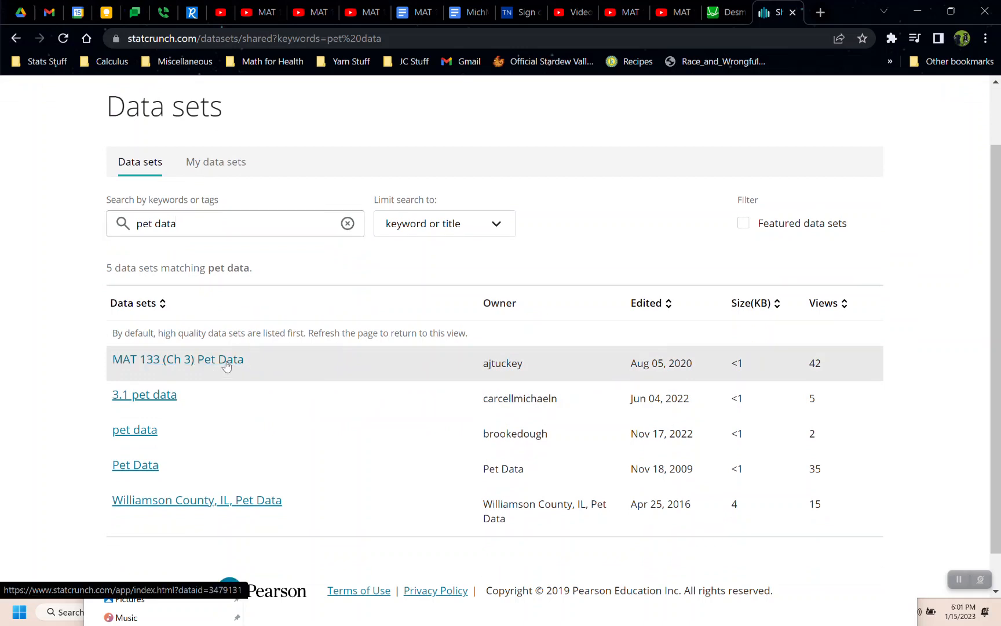
Step: Open the MAT 133 (Ch 3) Pet Data set, review its 26 pet counts, and go to the Stat menu
click(177, 360)
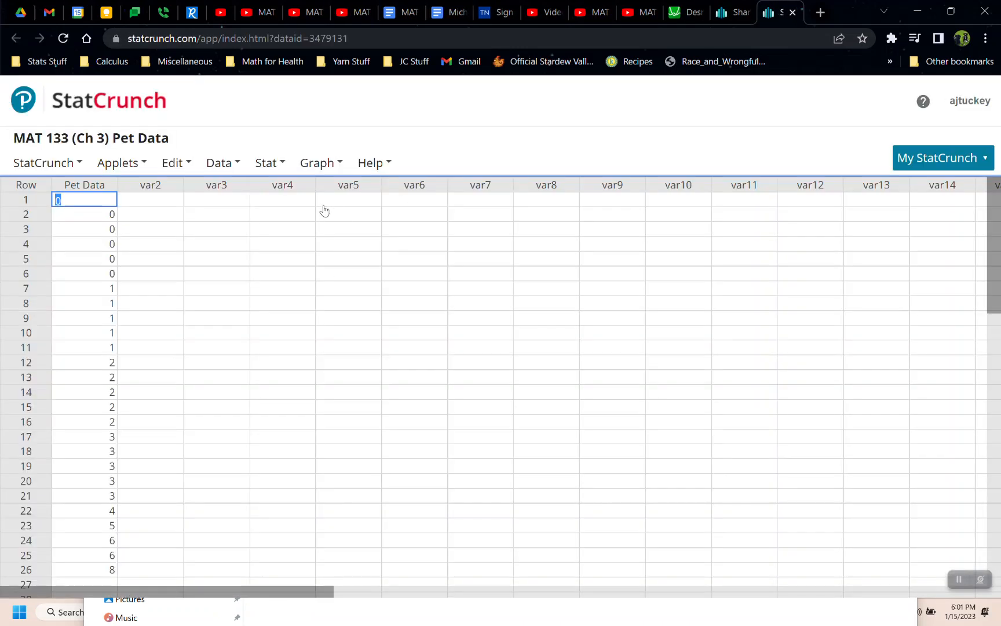
scroll(down, 3)
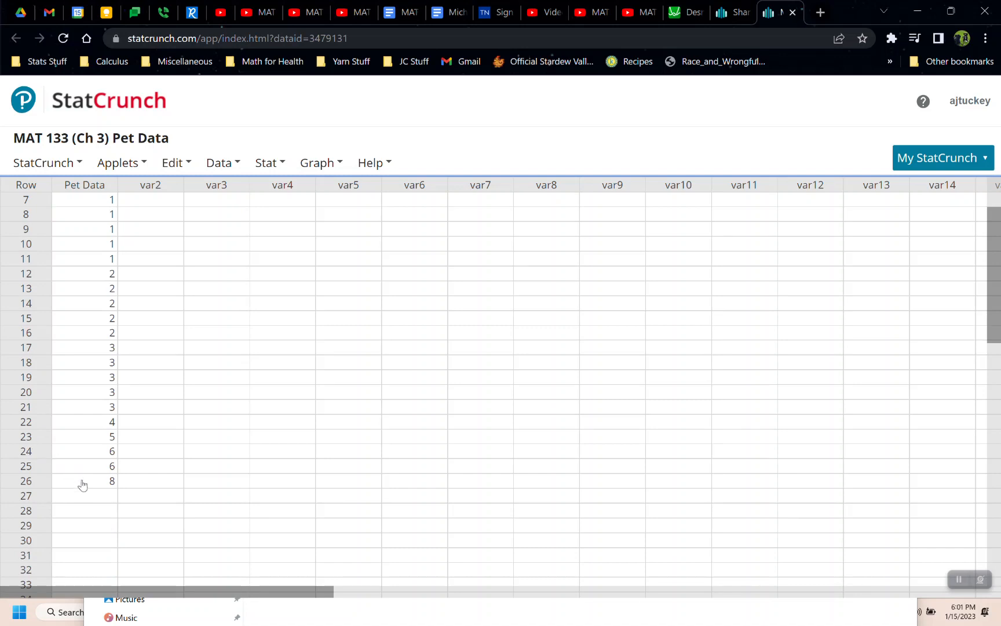
click(149, 407)
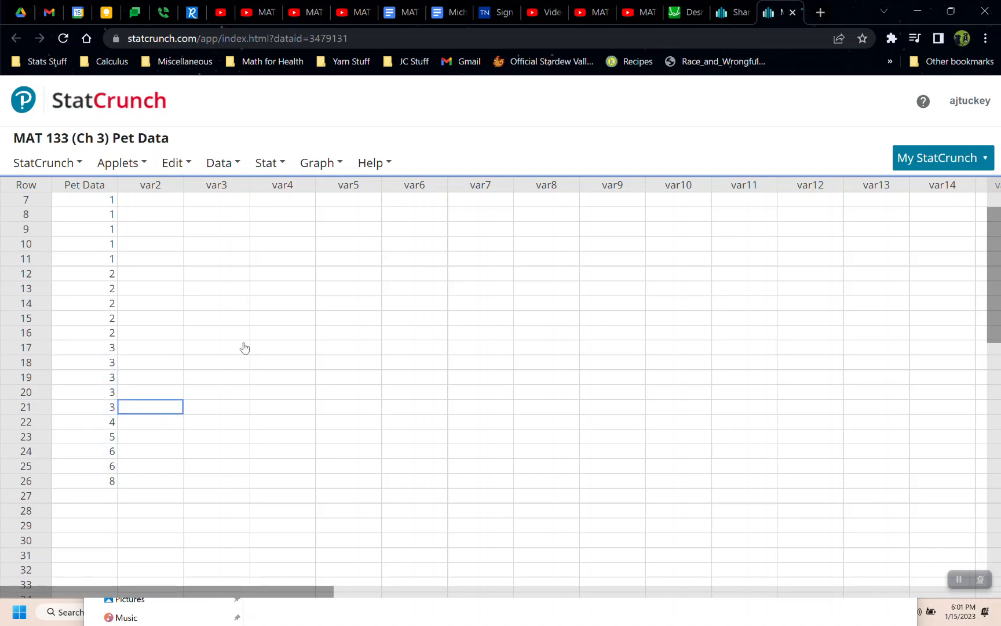
scroll(up, 3)
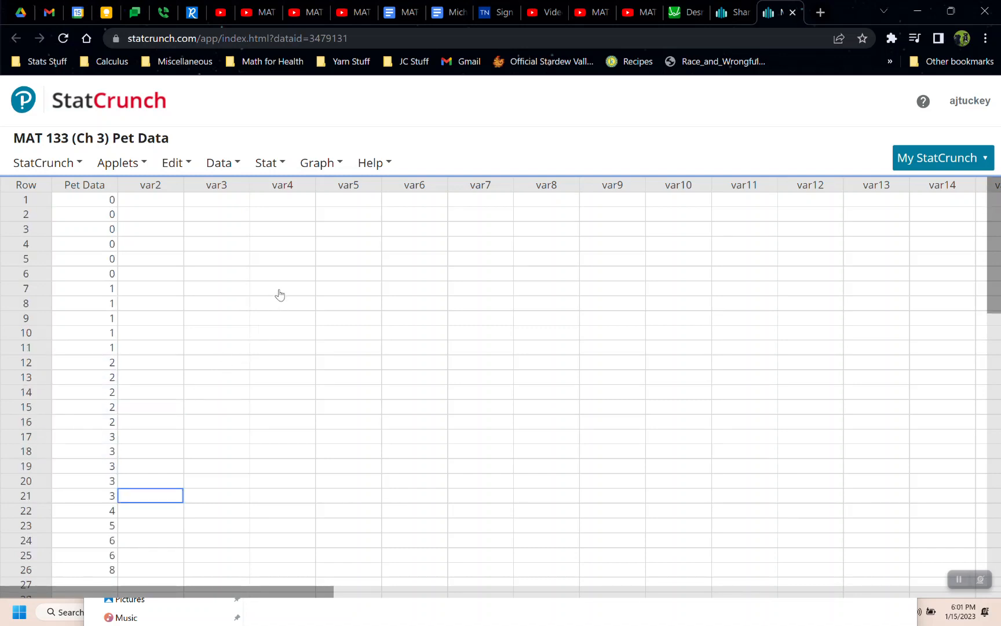
click(270, 162)
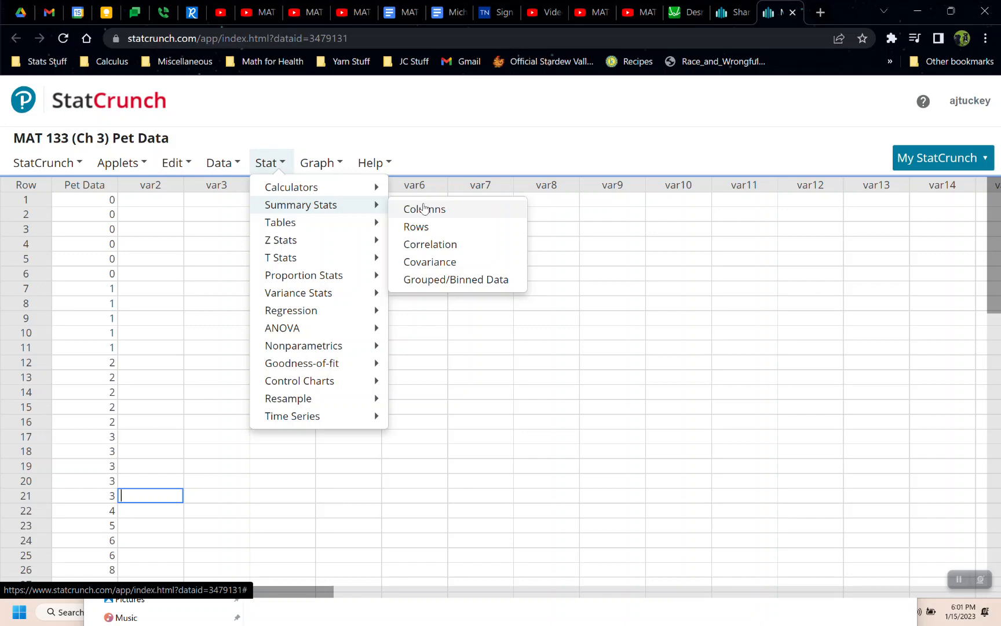
Step: Start column Summary Stats for Pet Data and select Mean through Std. dev. in the Statistics list
click(424, 209)
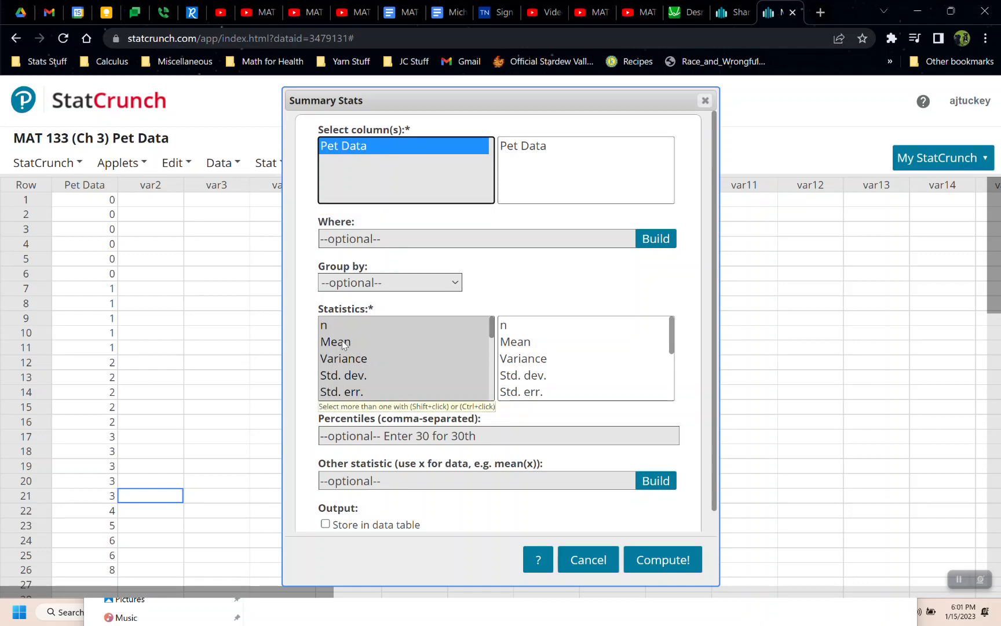
click(335, 342)
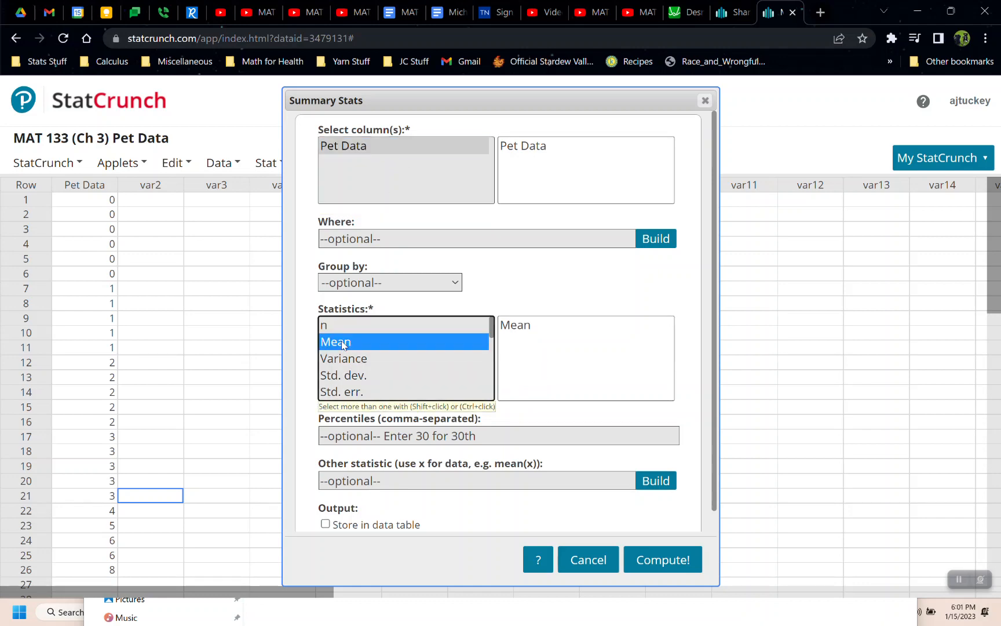
click(343, 375)
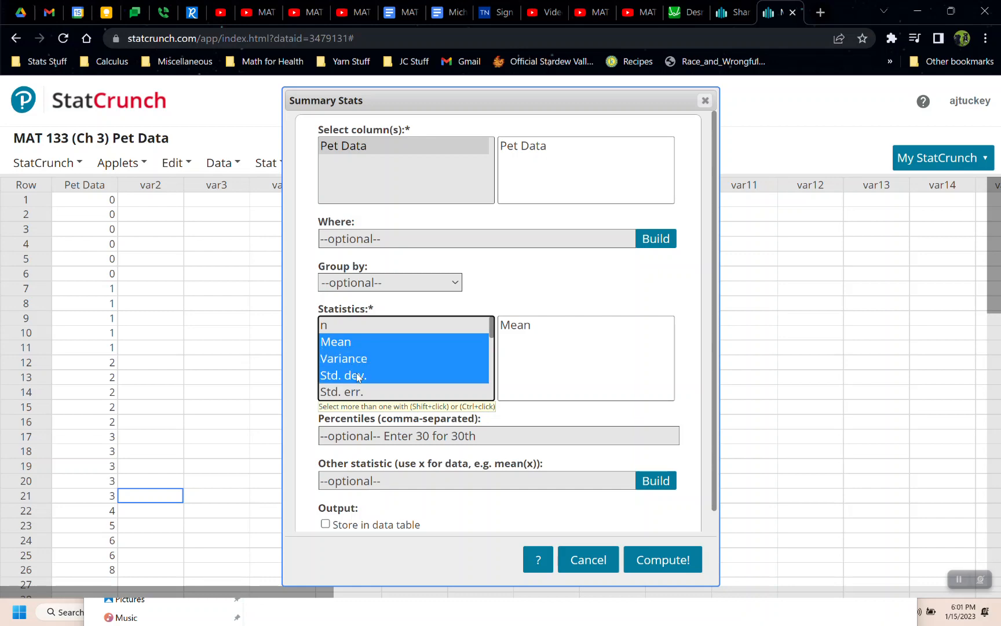
click(335, 341)
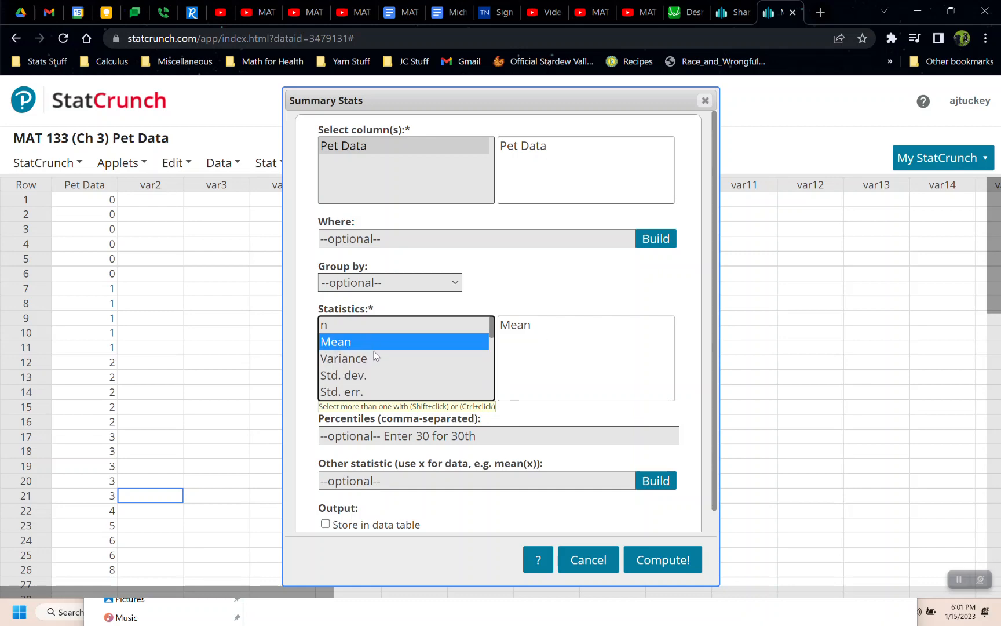
click(343, 375)
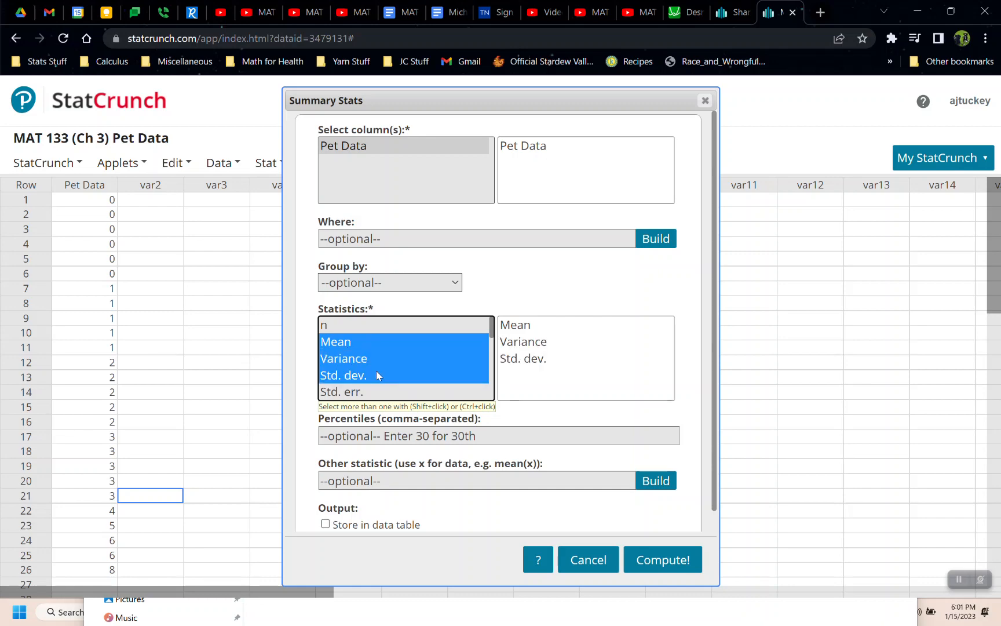
mouse_move(358, 355)
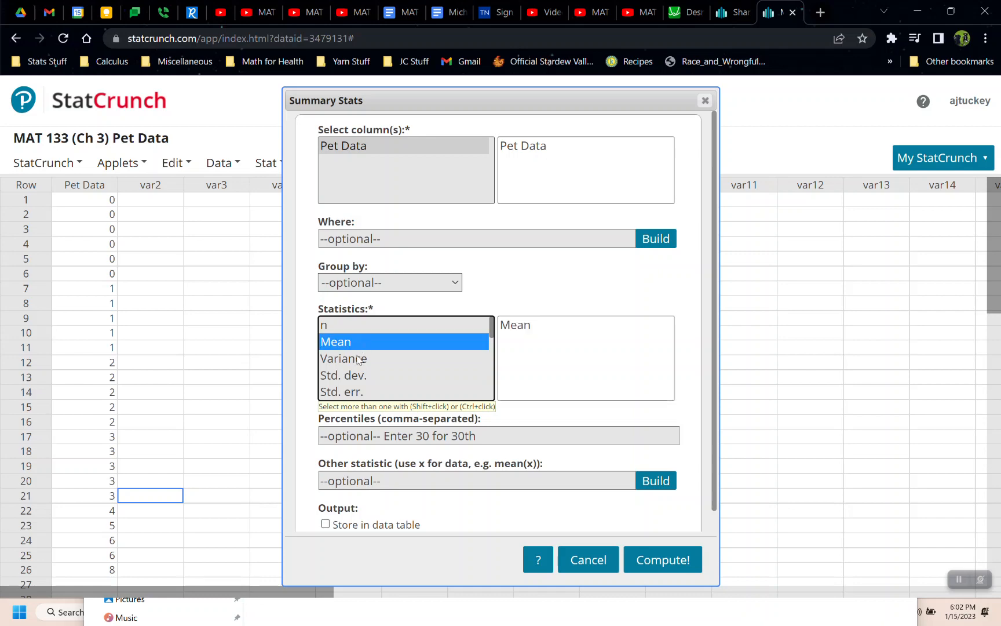
mouse_move(367, 364)
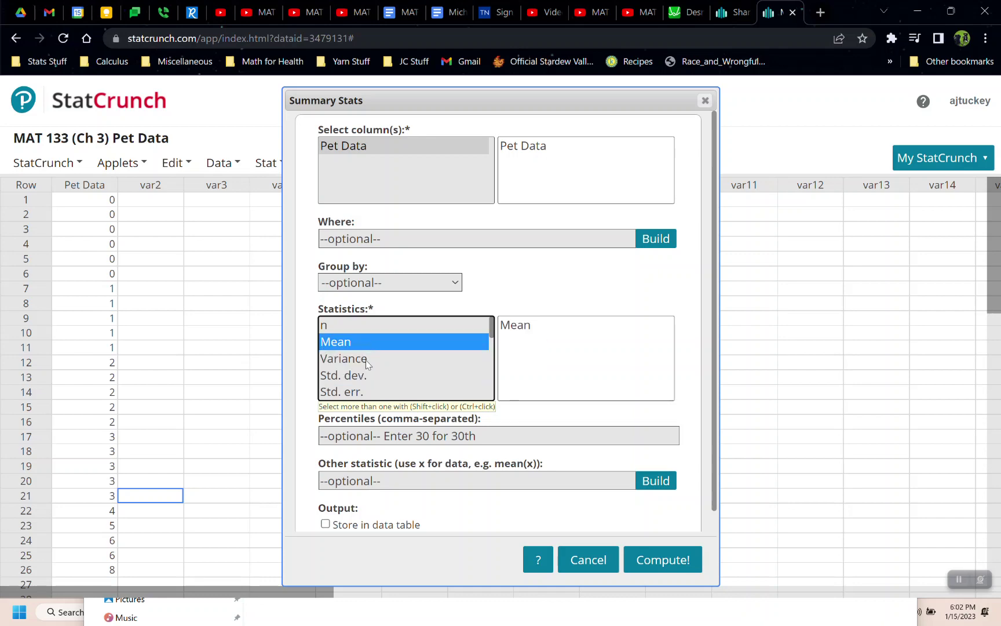
mouse_move(368, 350)
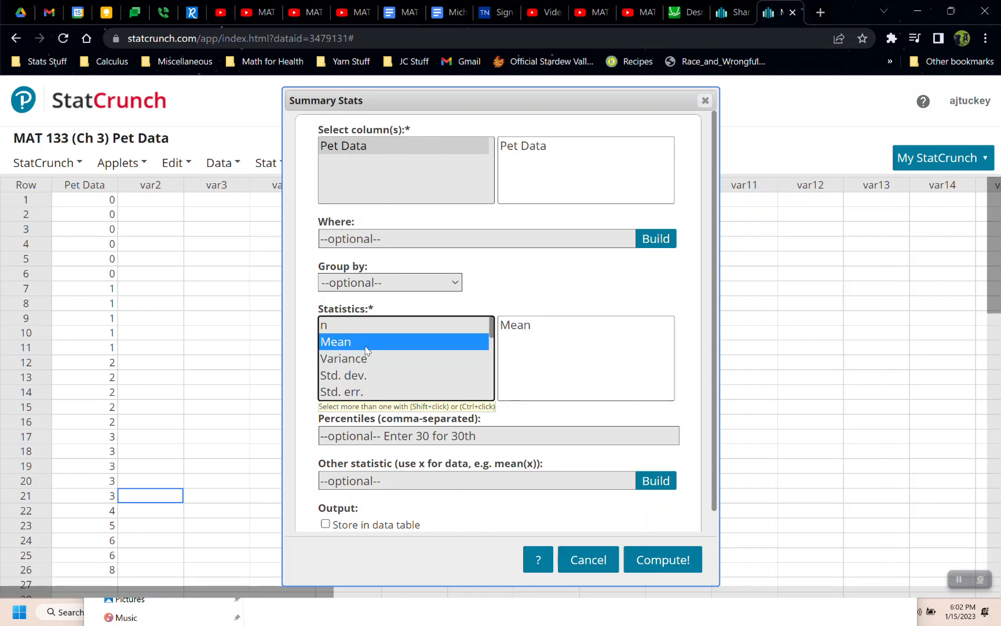
scroll(down, 3)
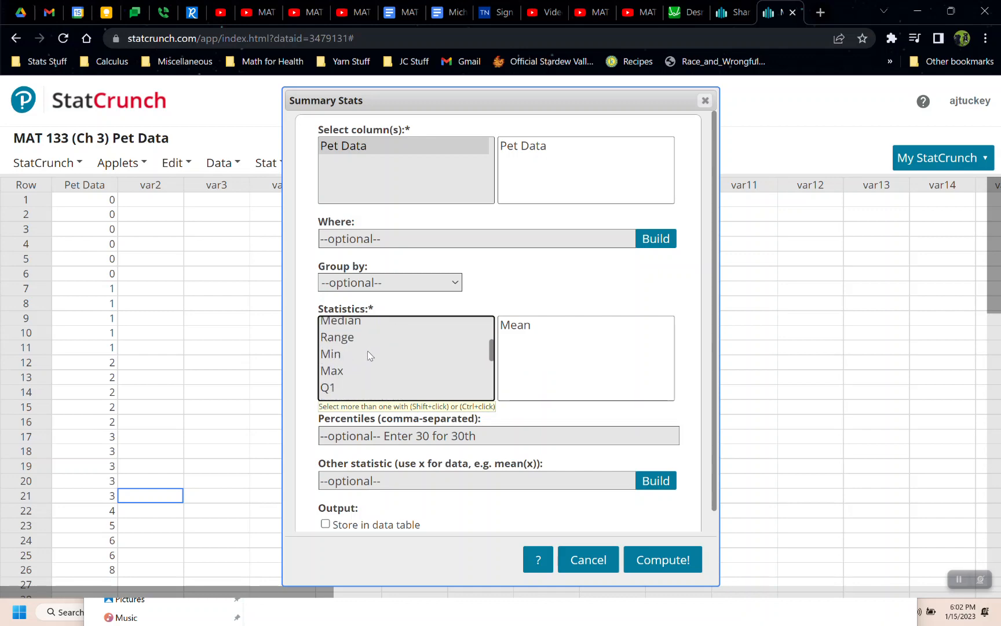
scroll(down, 3)
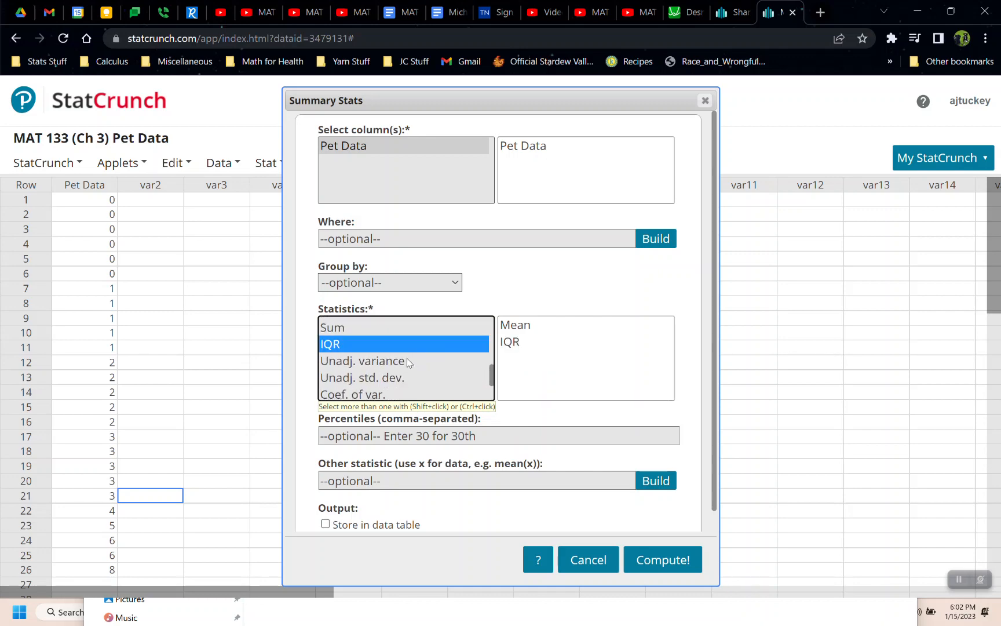
click(361, 377)
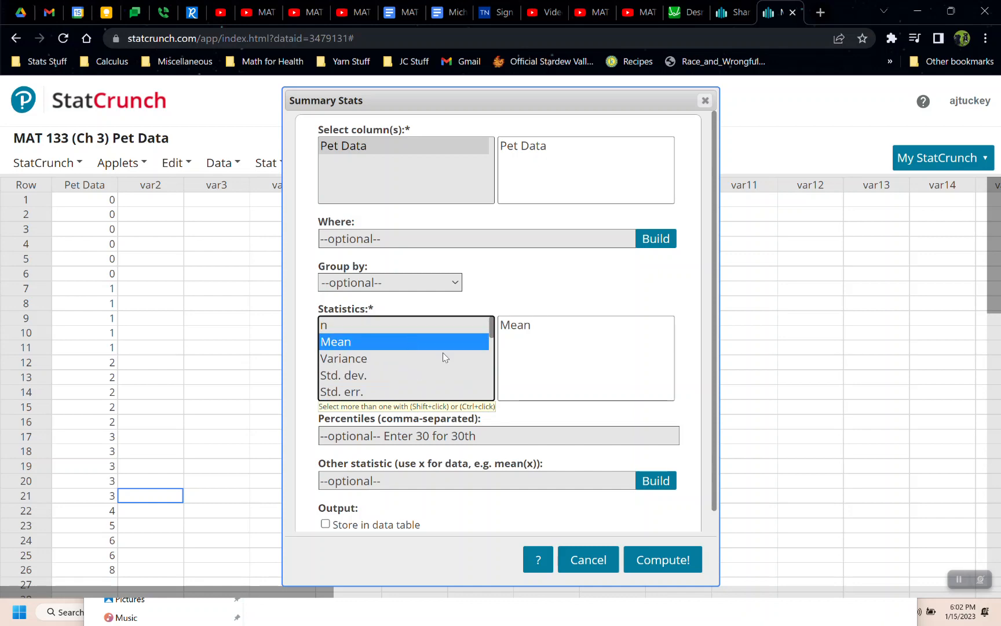
scroll(down, 3)
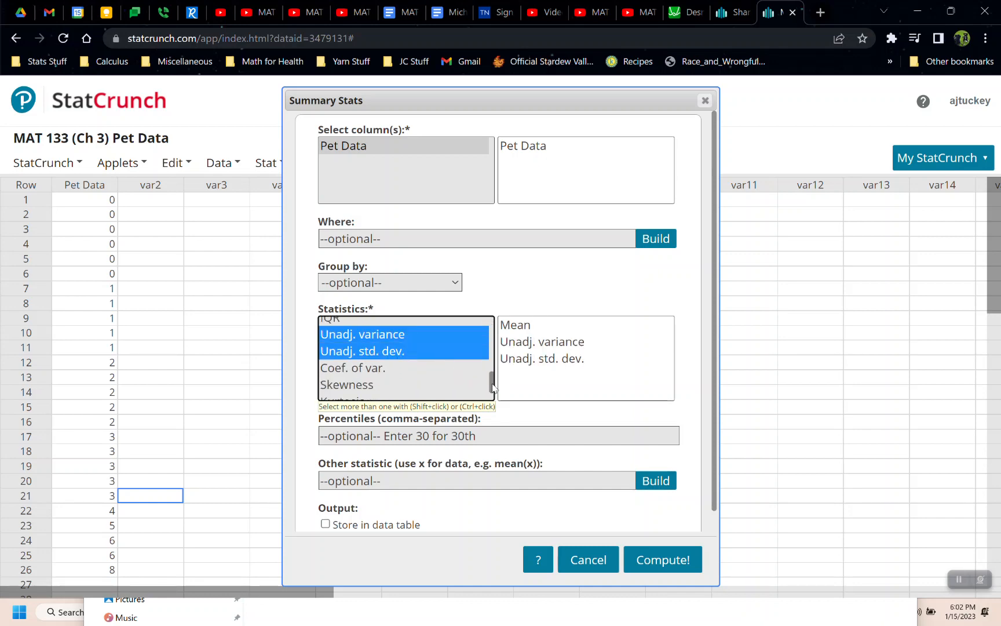
scroll(up, 3)
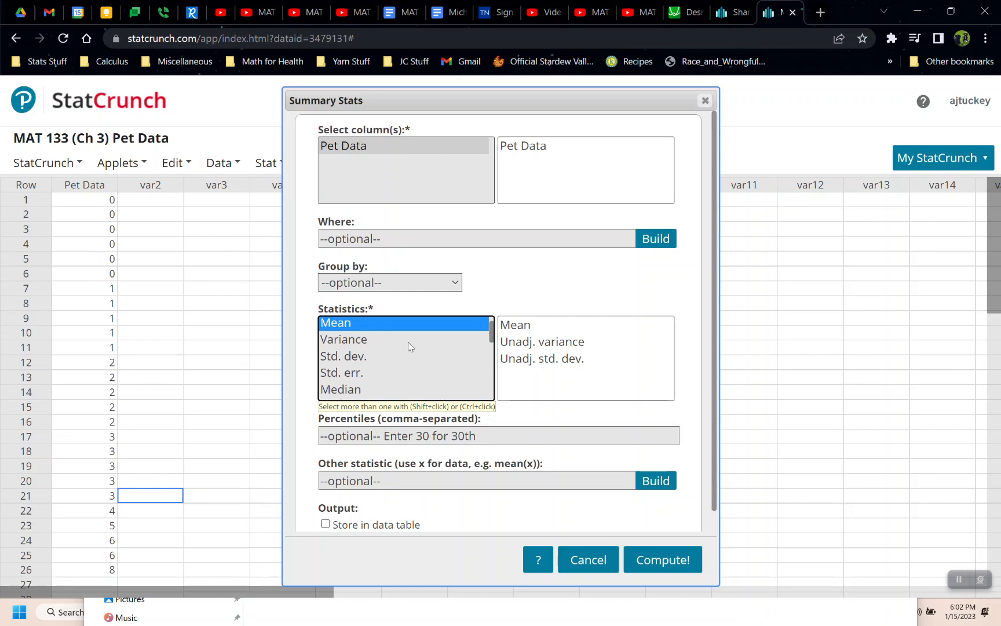
click(335, 325)
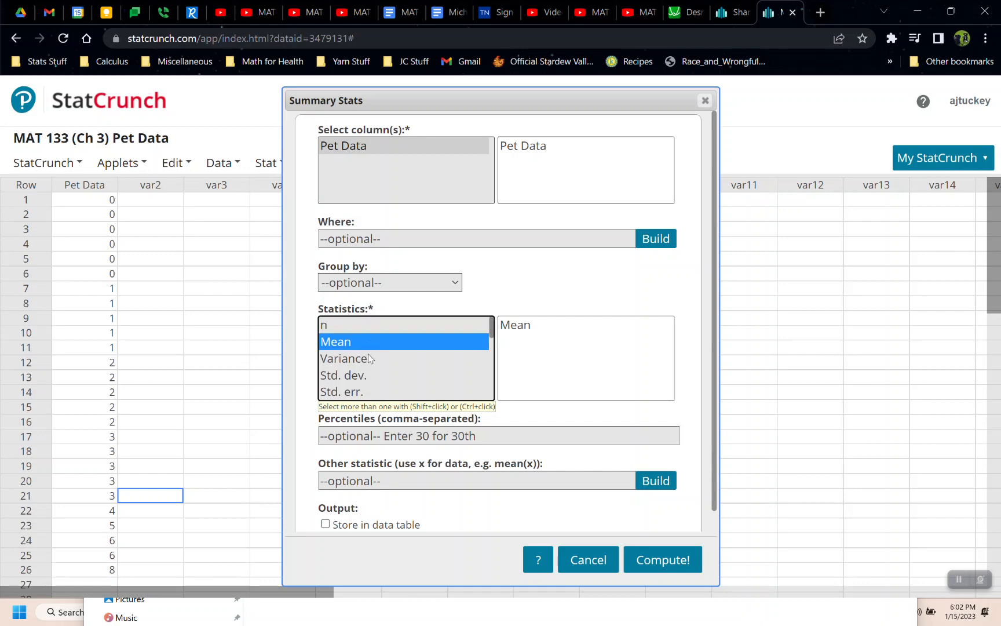
Step: Add Variance and Std. dev. to the selected statistics alongside Mean
click(343, 358)
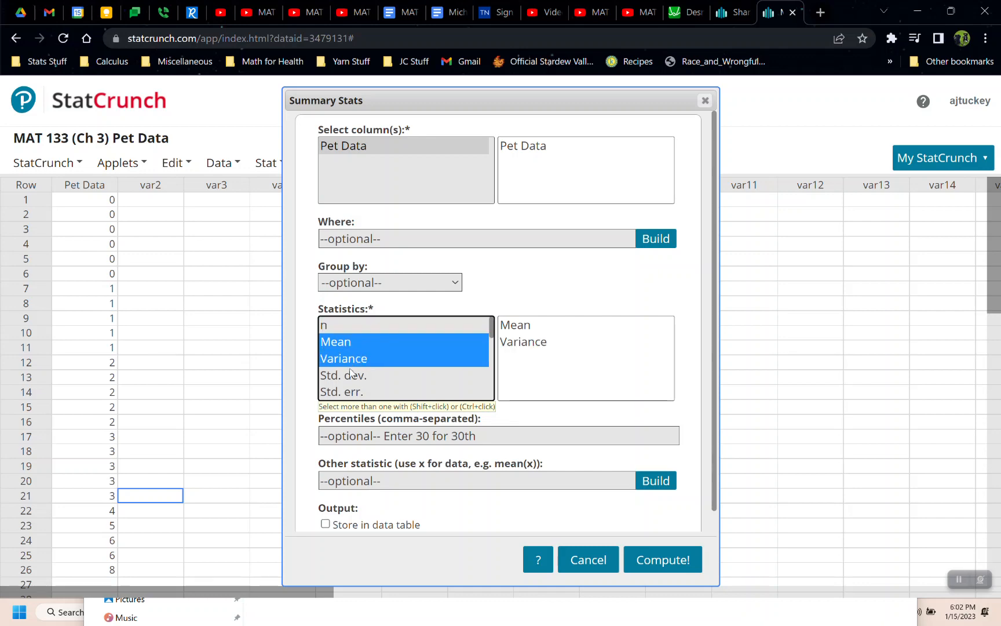
click(343, 374)
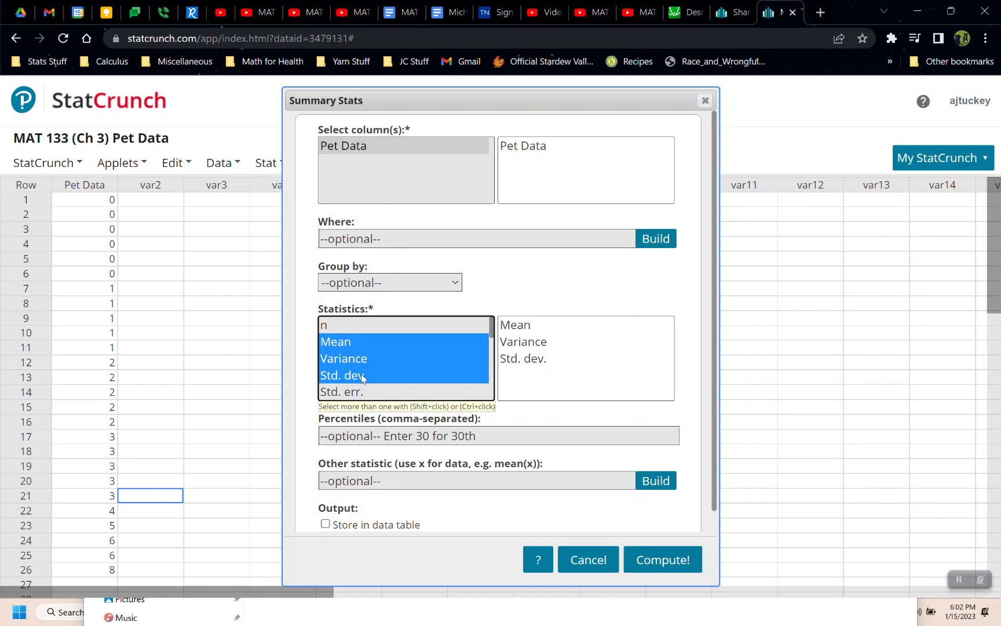
mouse_move(356, 350)
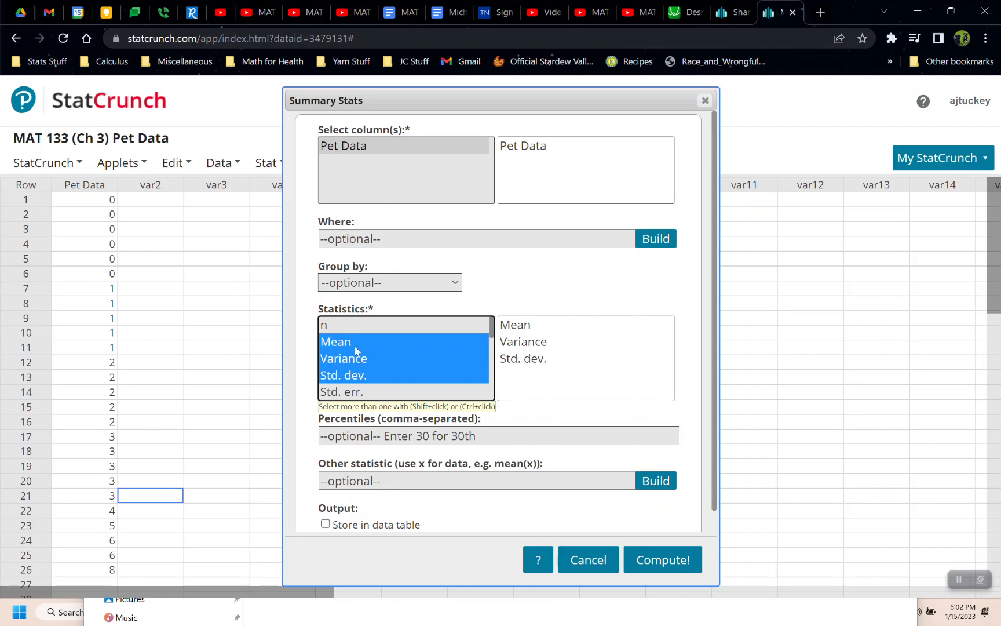
mouse_move(360, 363)
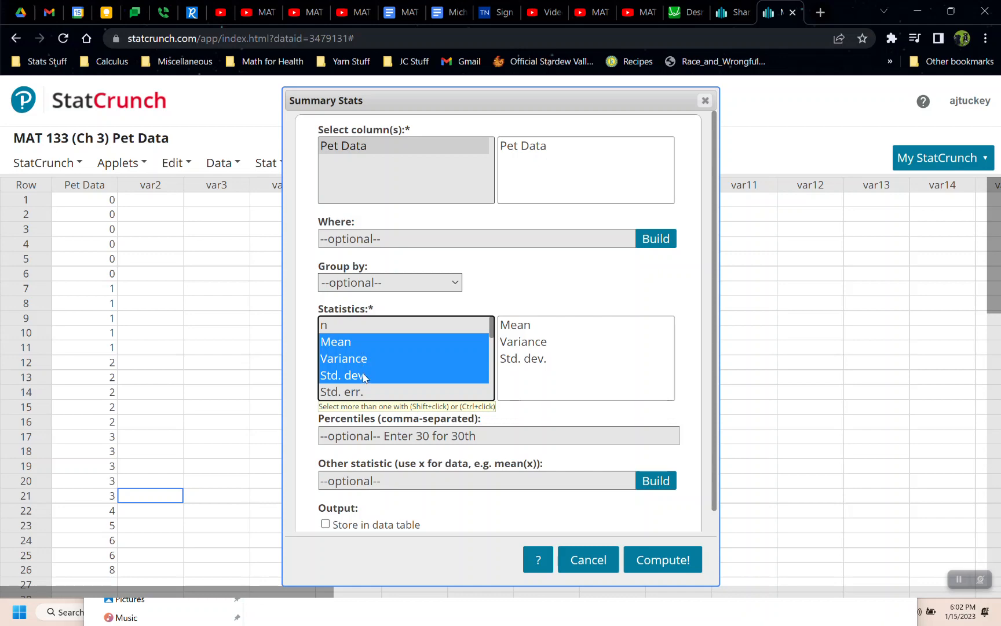
mouse_move(359, 362)
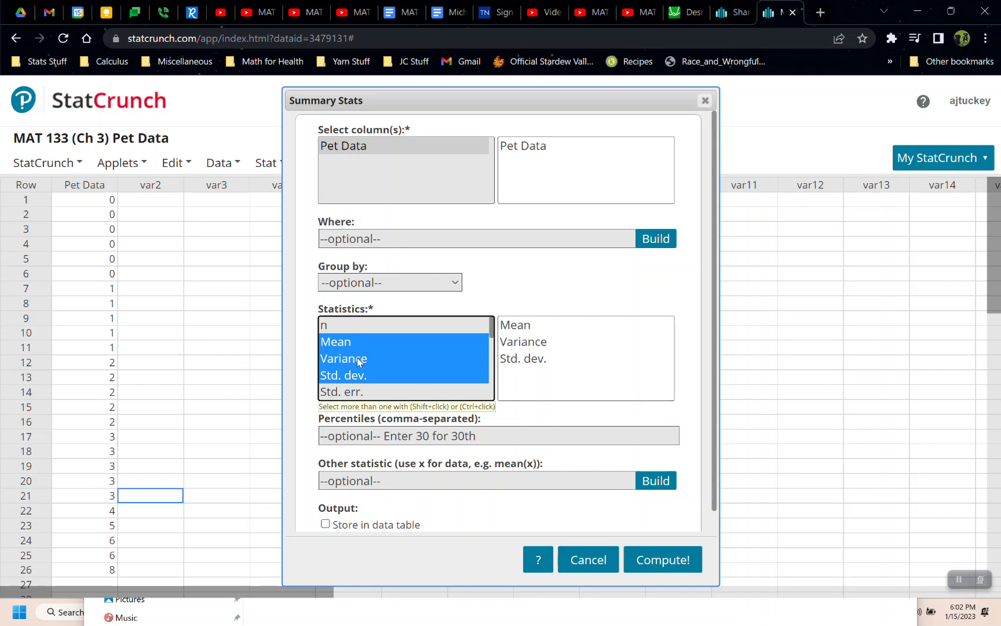
mouse_move(662, 560)
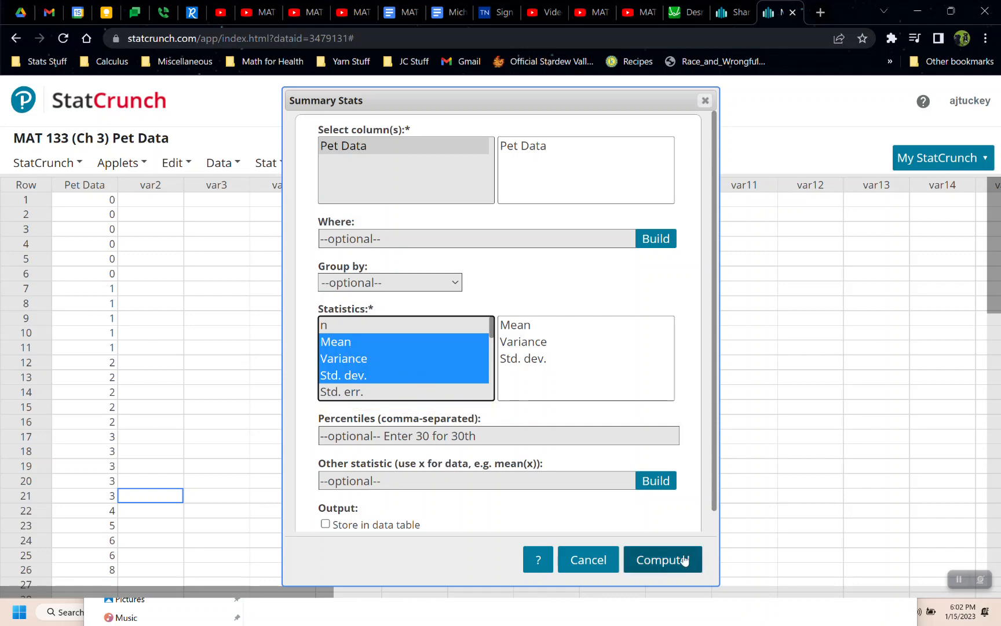
Step: Compute the results: mean 2.2692308, variance 4.5246154, standard deviation 2.1271143
click(662, 560)
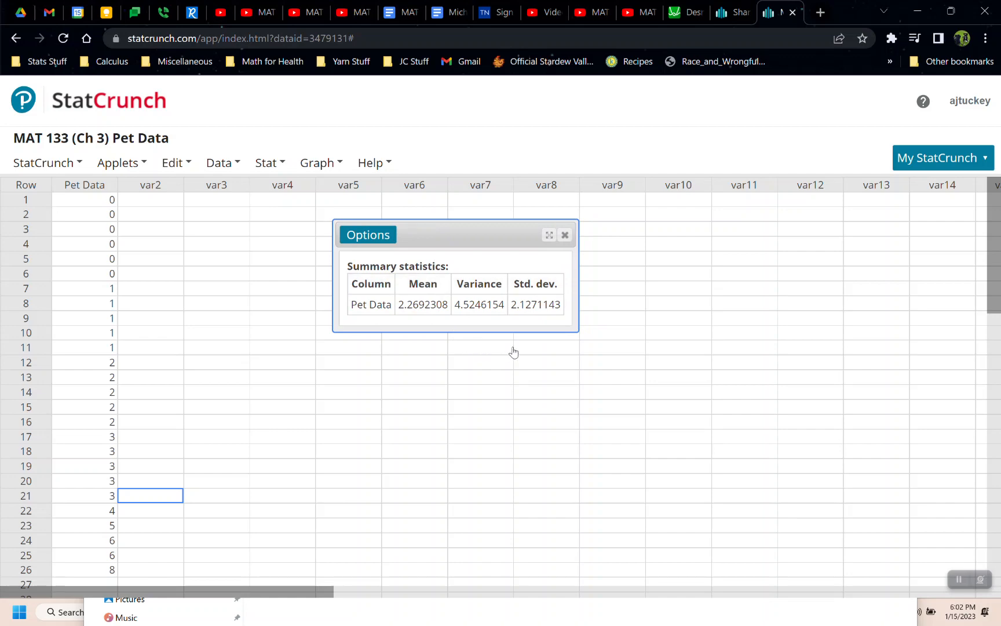
mouse_move(427, 624)
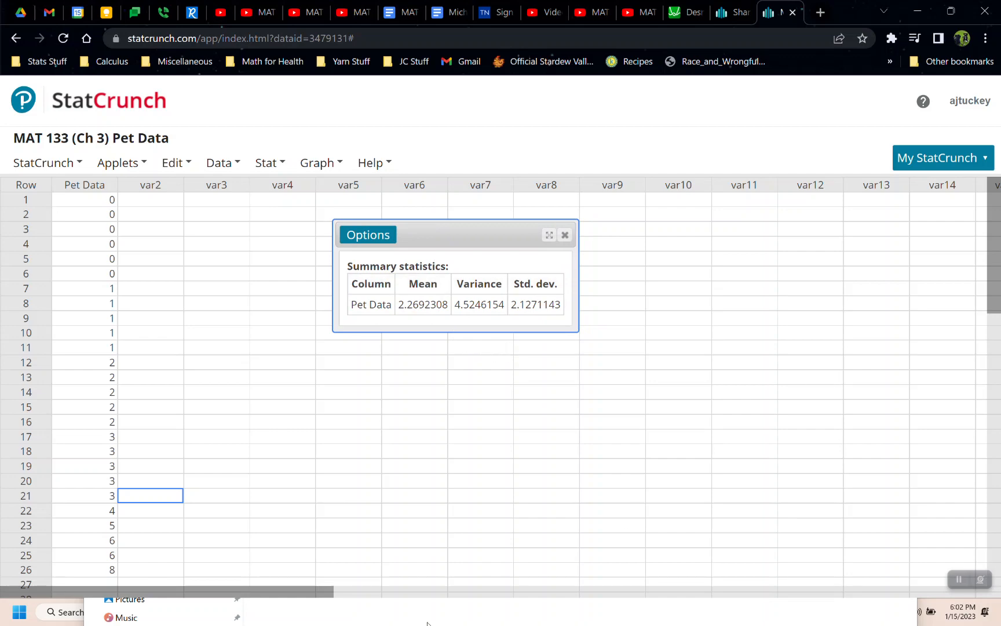